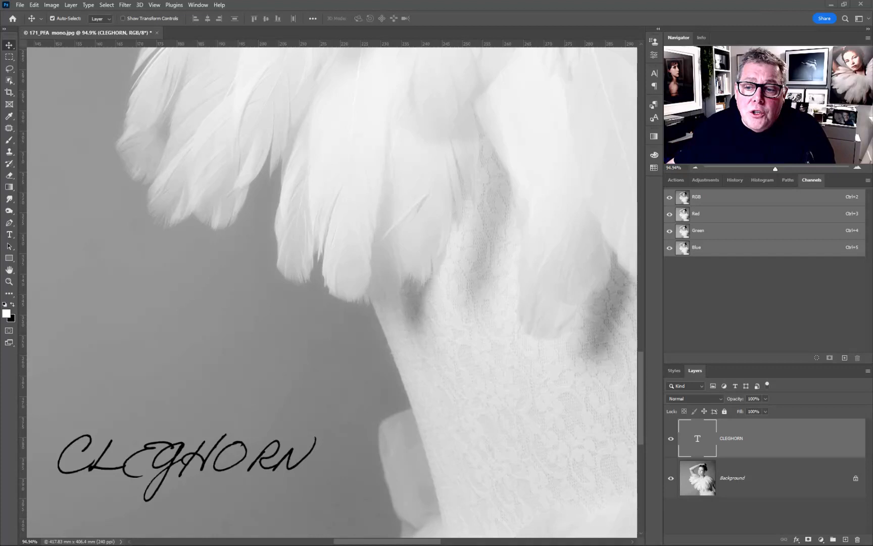
mouse_move(238, 465)
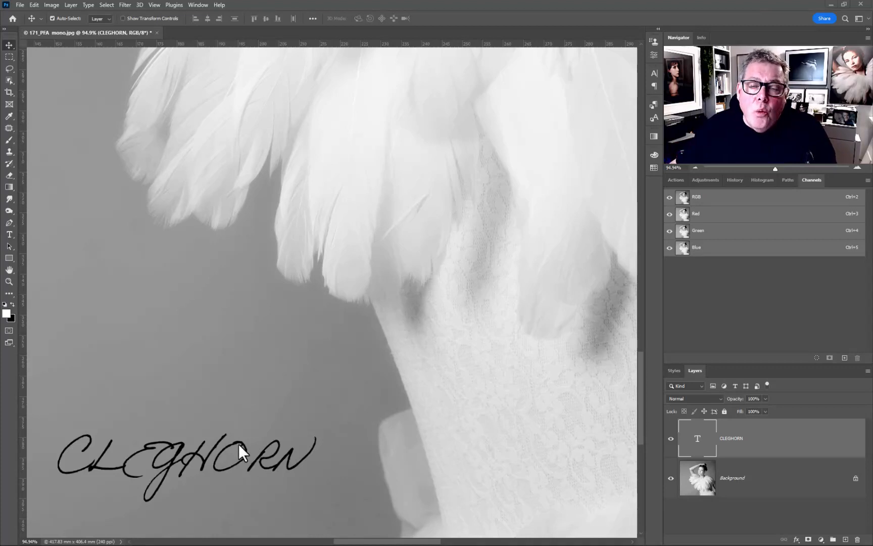
mouse_move(240, 441)
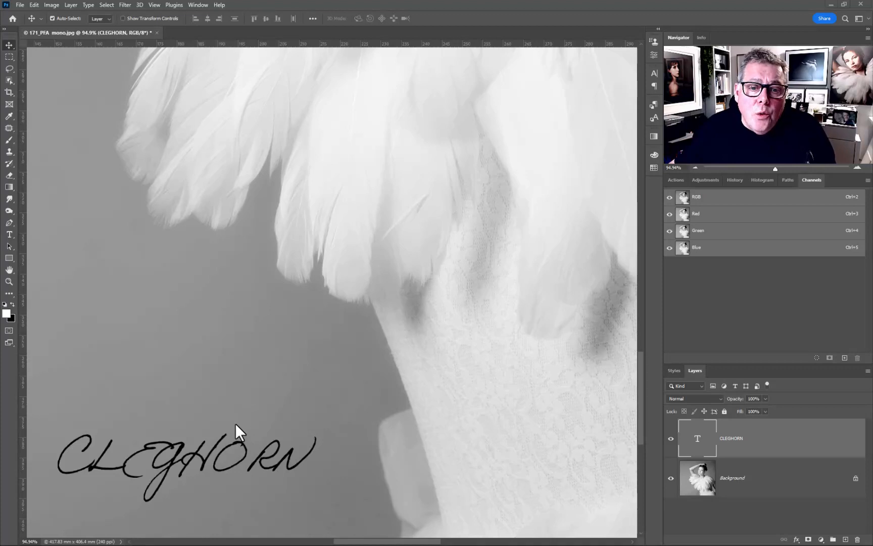
Bring up the File menu over the monochrome photo with the CLEGHORN text.
left_click(20, 6)
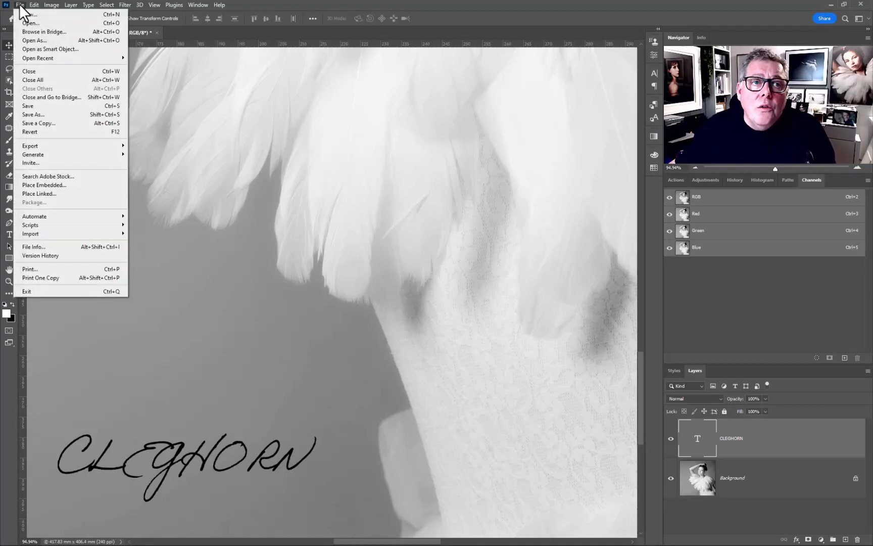
Open the signature scan JPG and crop it to the top, largest signature.
left_click(32, 25)
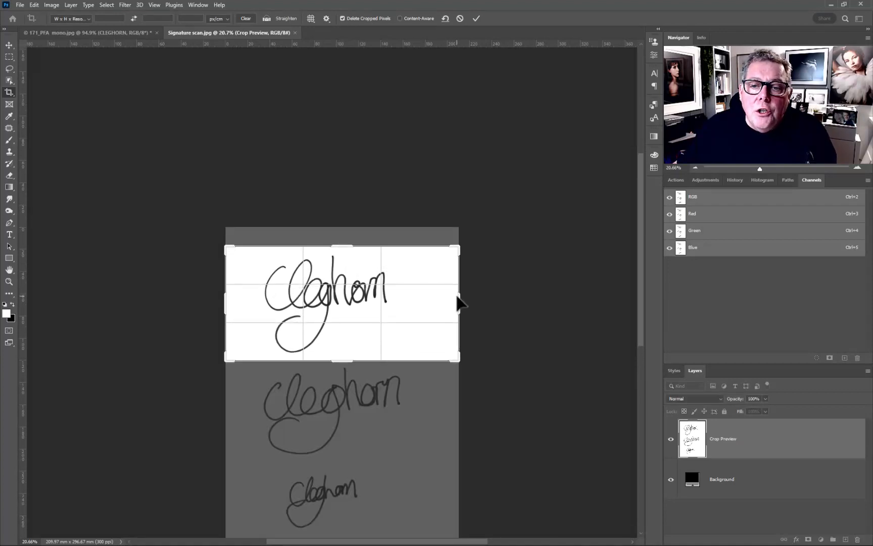
left_click_drag(457, 295, 431, 294)
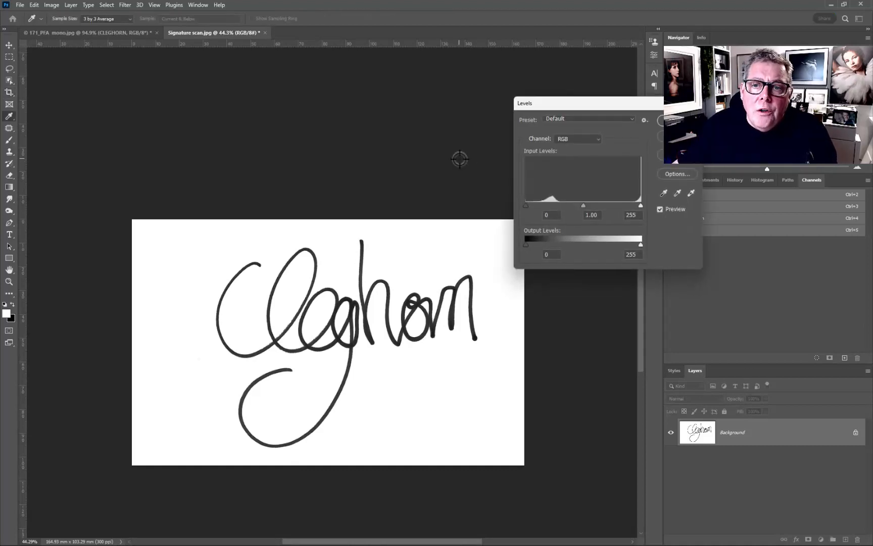
In Levels, push the black input to about 62 so the strokes become solid black on white.
left_click_drag(525, 205, 553, 205)
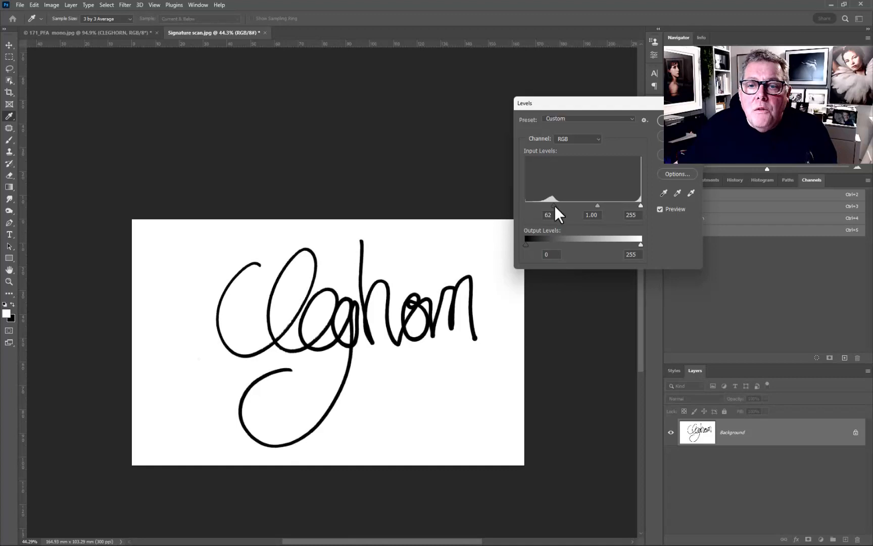
left_click_drag(552, 205, 575, 205)
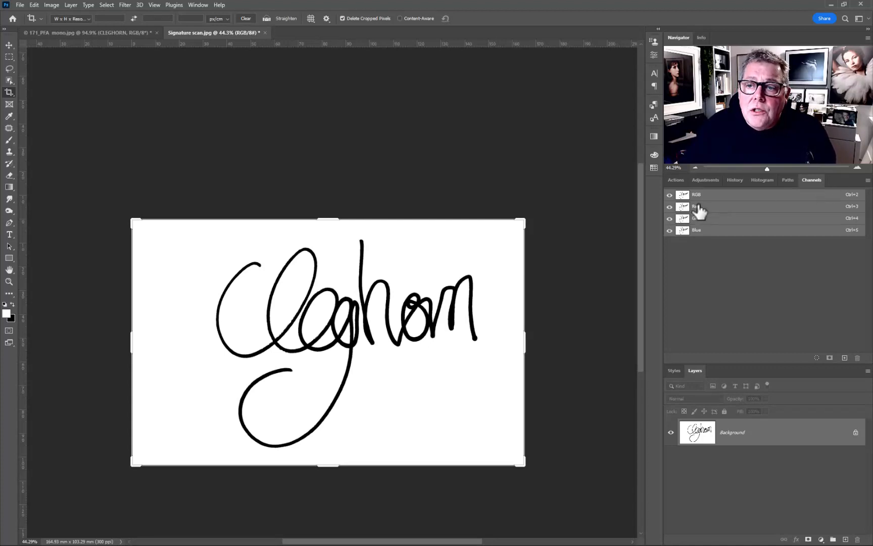
Load the Red channel as a selection and add a red Solid Color fill layer masked to the strokes.
left_click(695, 207)
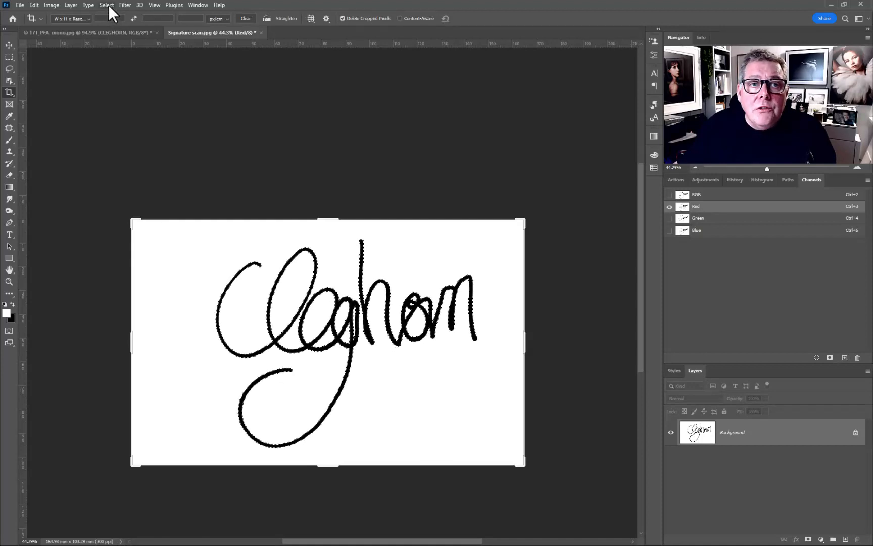
mouse_move(130, 53)
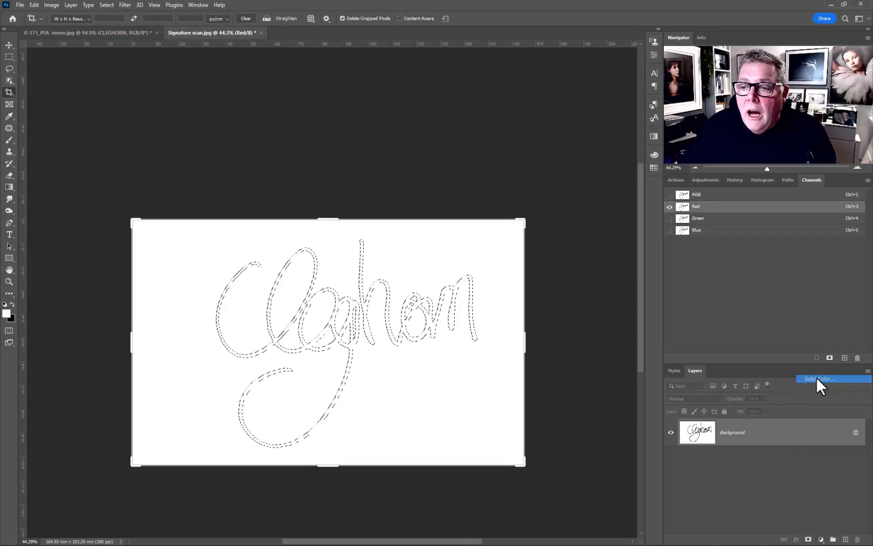
left_click(826, 380)
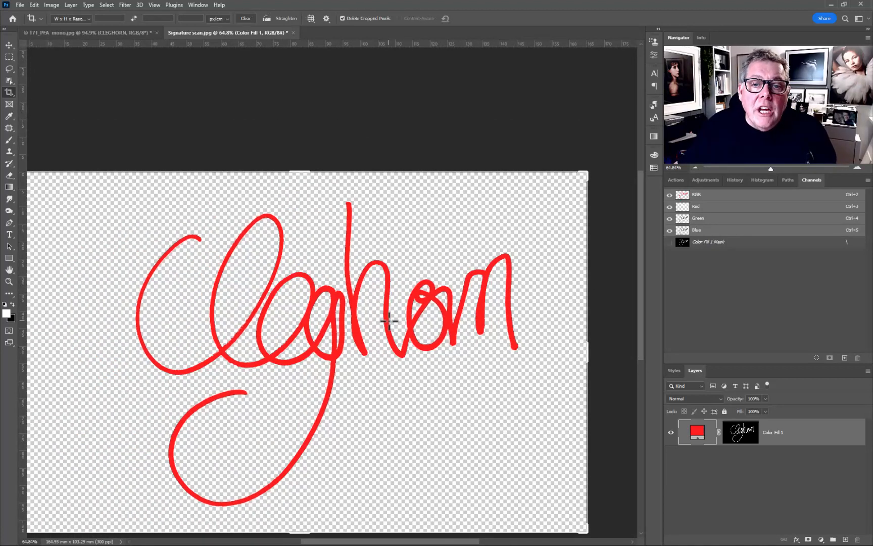
Save the red signature as Signature scan 23.psd with Maximize Compatibility confirmed.
left_click(21, 6)
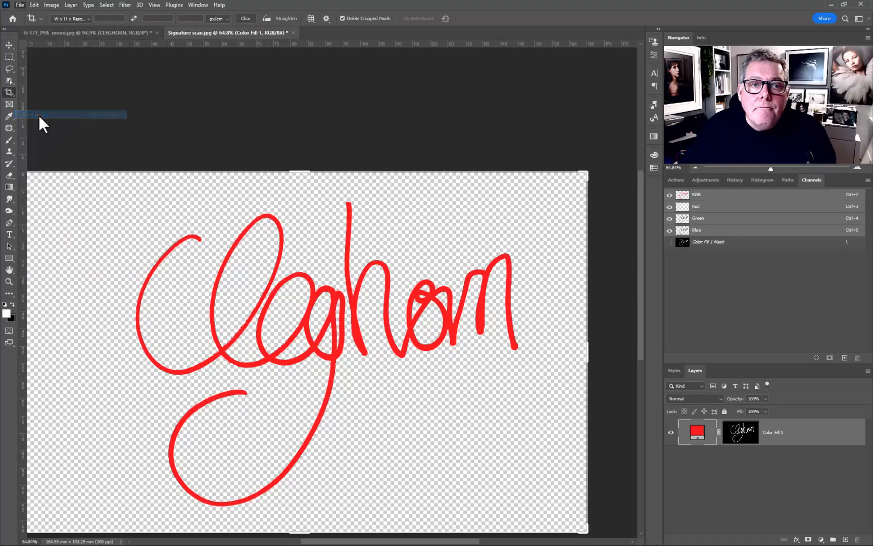
left_click(28, 115)
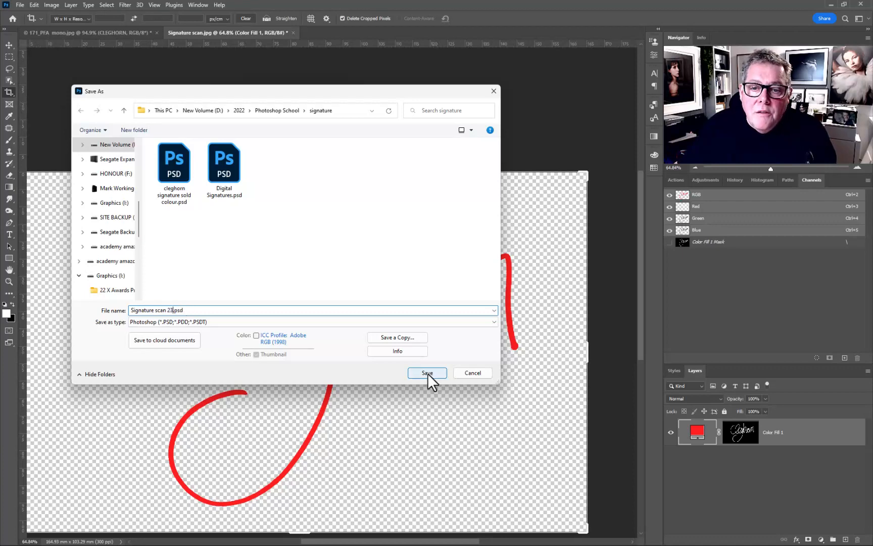
left_click(428, 373)
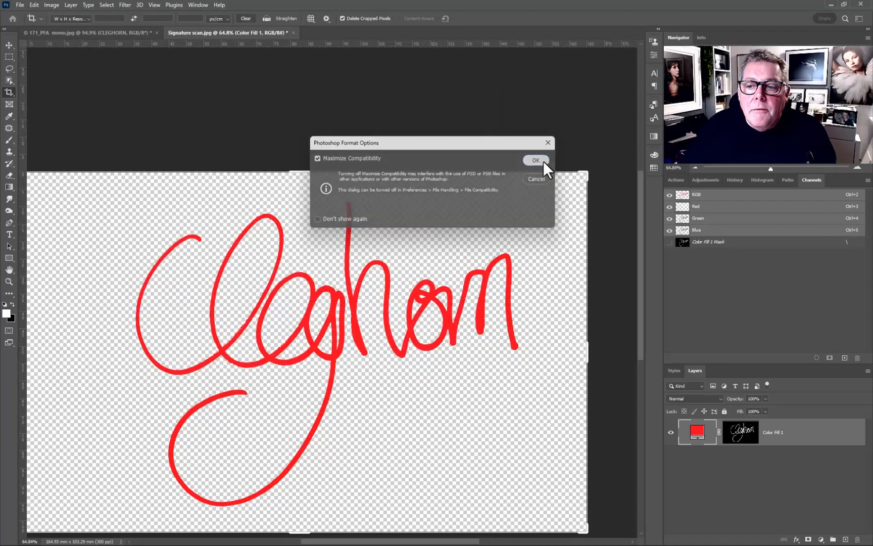
left_click(535, 160)
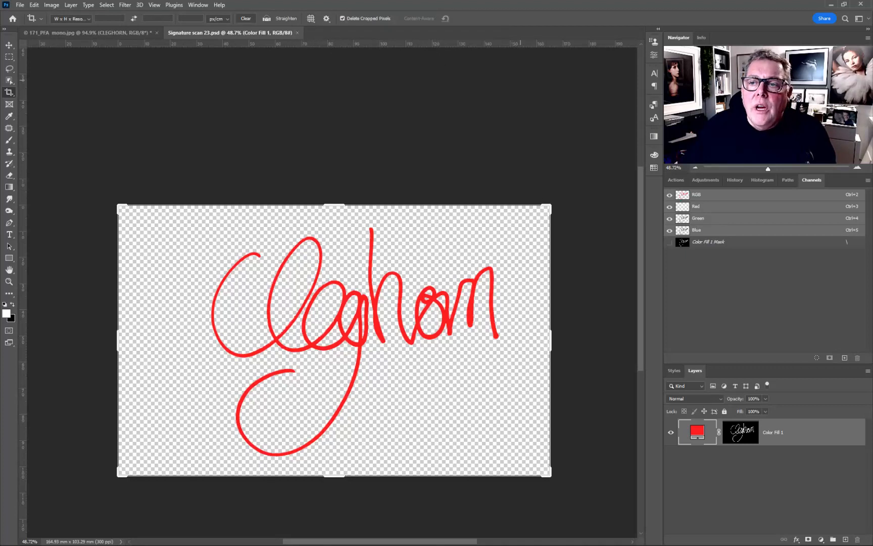
Show the Actions panel listing the Cleghorn Signature set.
left_click(676, 180)
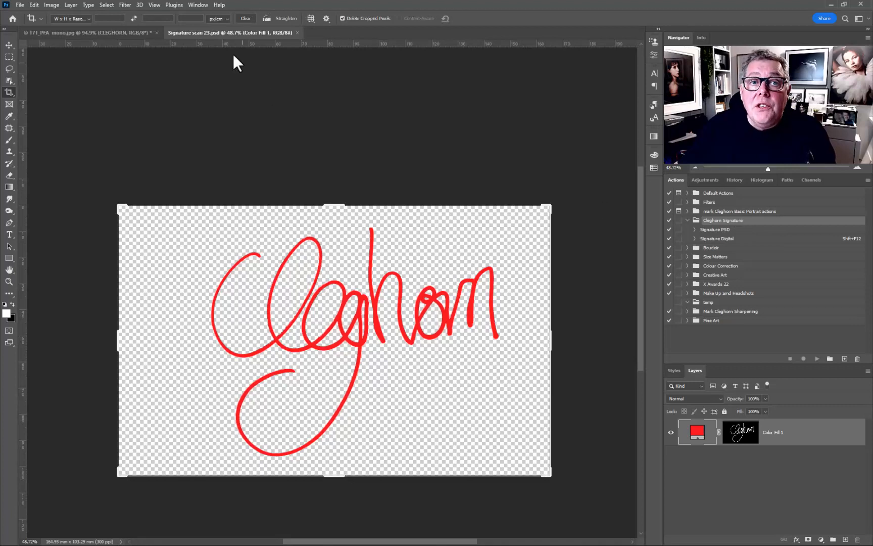
mouse_move(209, 42)
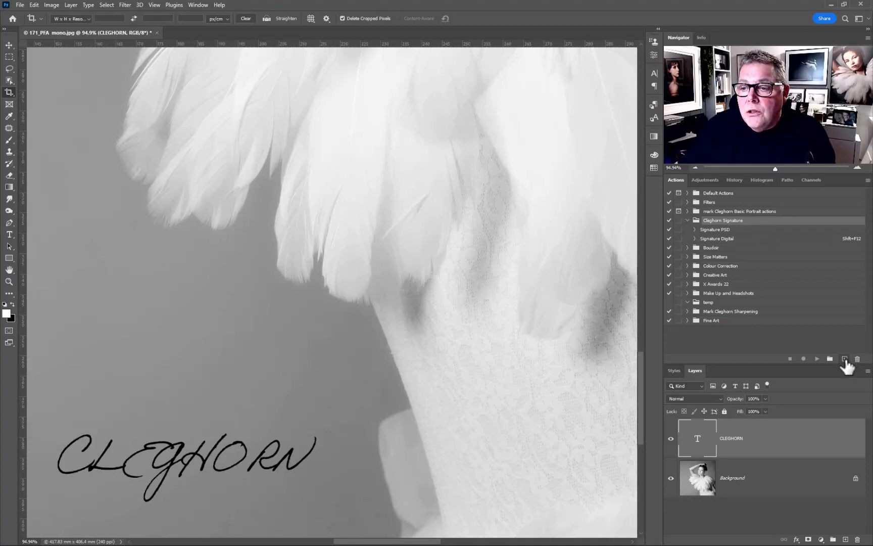
Create the action Signature scan 23 coloured Red with Ctrl+F12 shortcut and start recording.
left_click(844, 359)
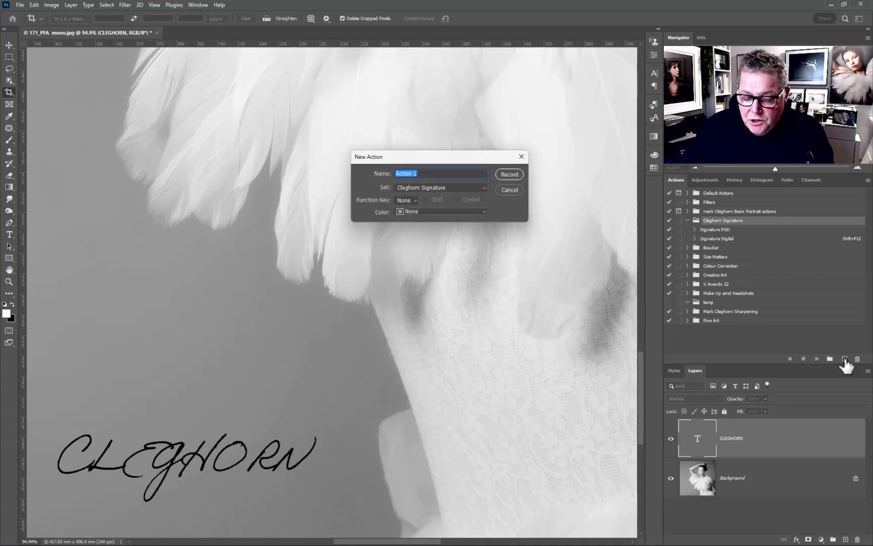
type("Signature scan 23")
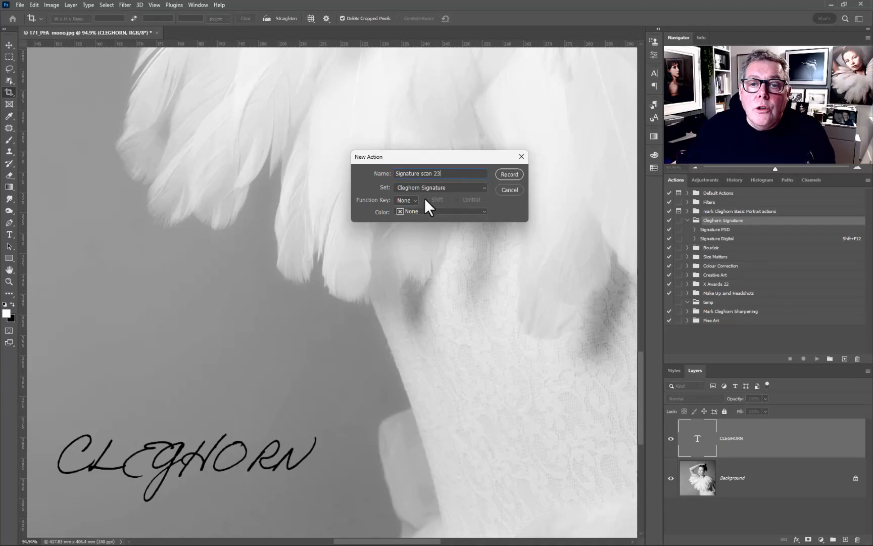
left_click(406, 200)
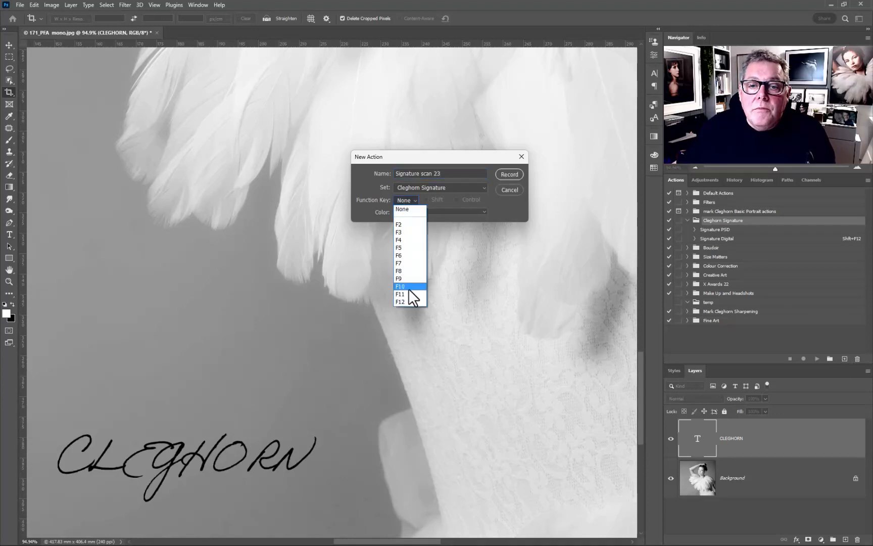
left_click(440, 212)
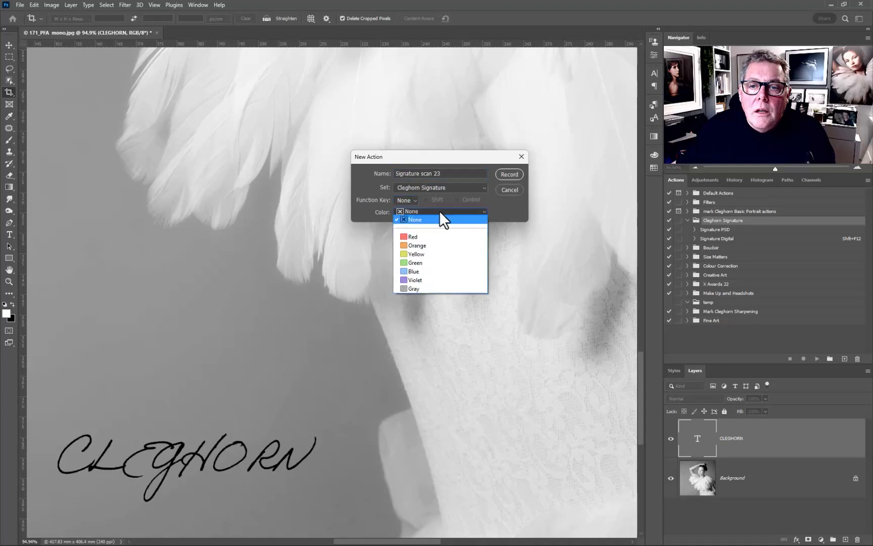
left_click(414, 237)
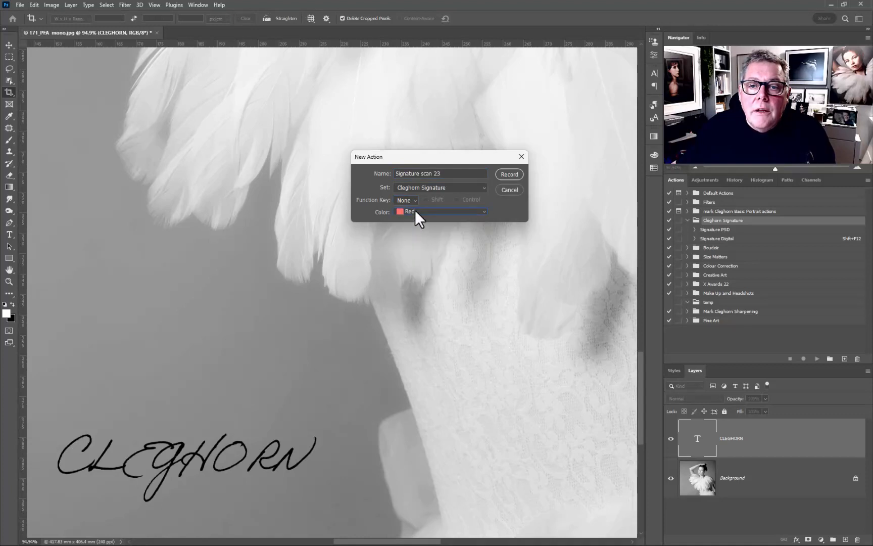
left_click(406, 200)
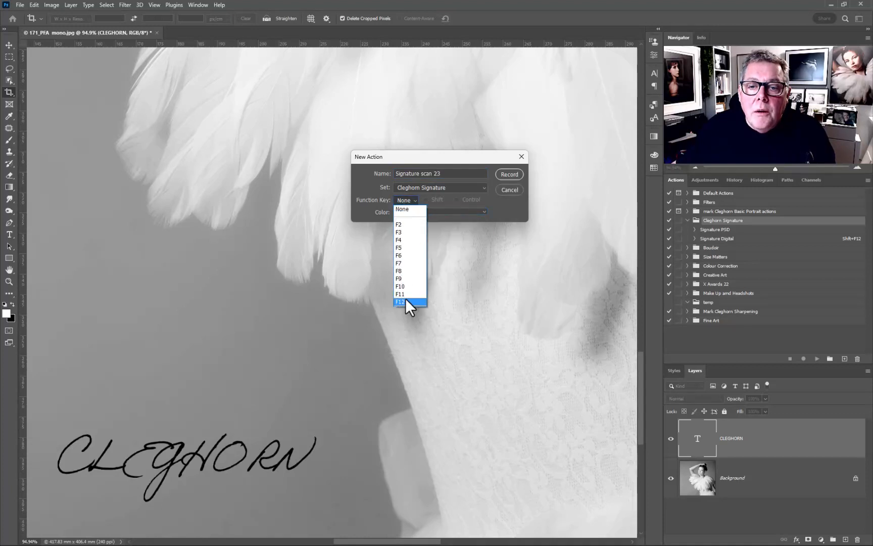
left_click(406, 302)
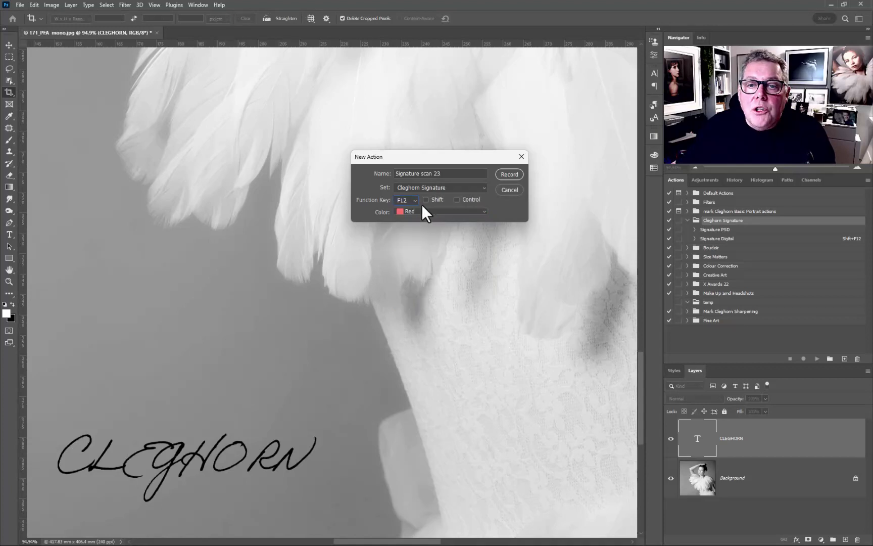
left_click(457, 200)
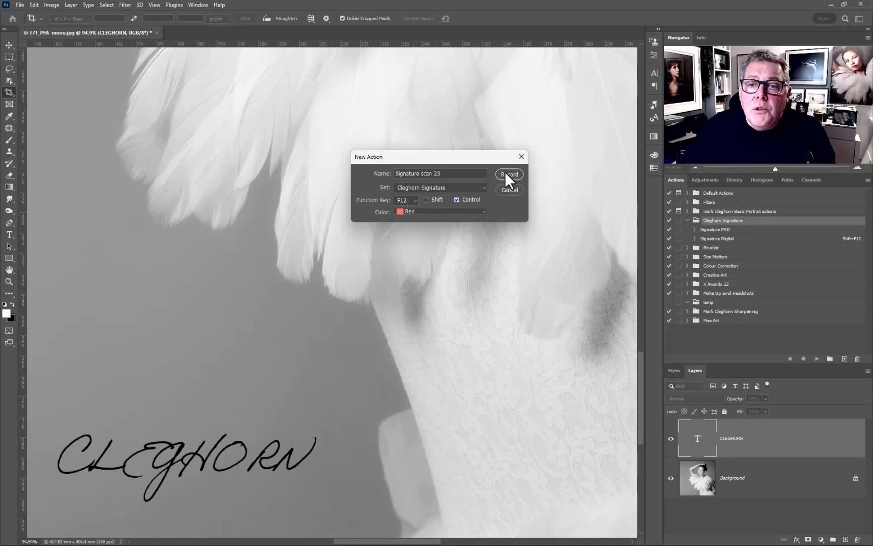
left_click(509, 174)
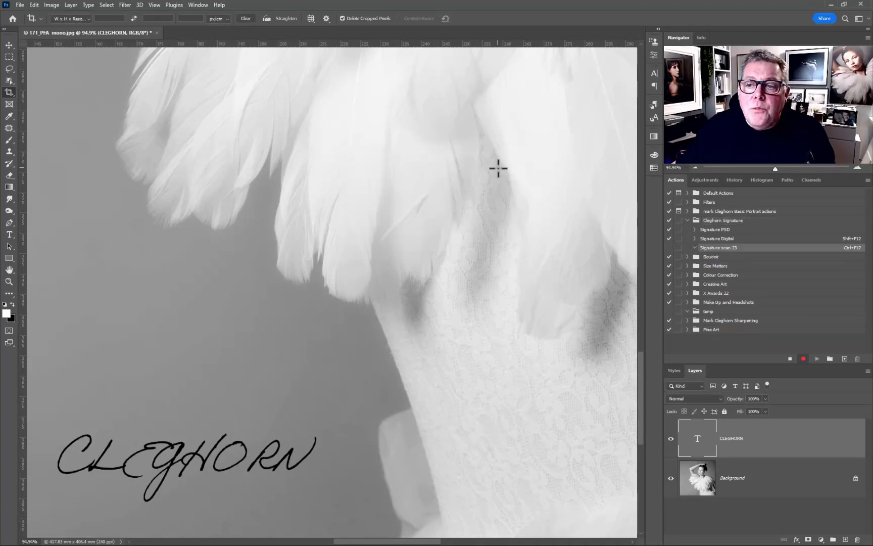
mouse_move(91, 19)
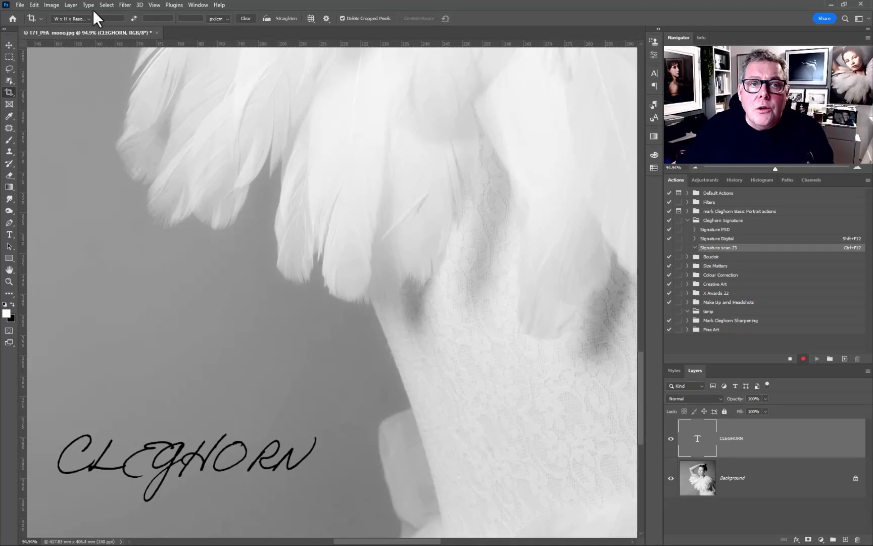
Open Signature scan 23.psd so the recording captures the Open step.
left_click(19, 5)
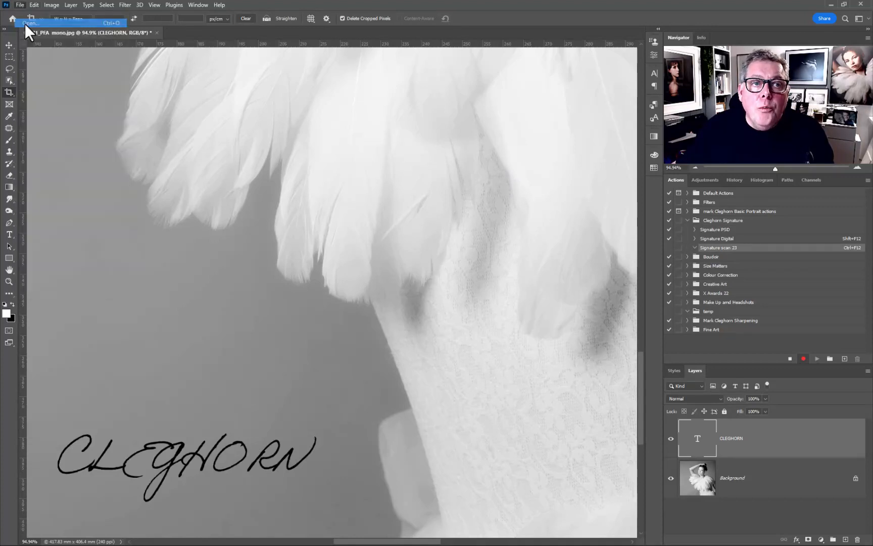
left_click(31, 23)
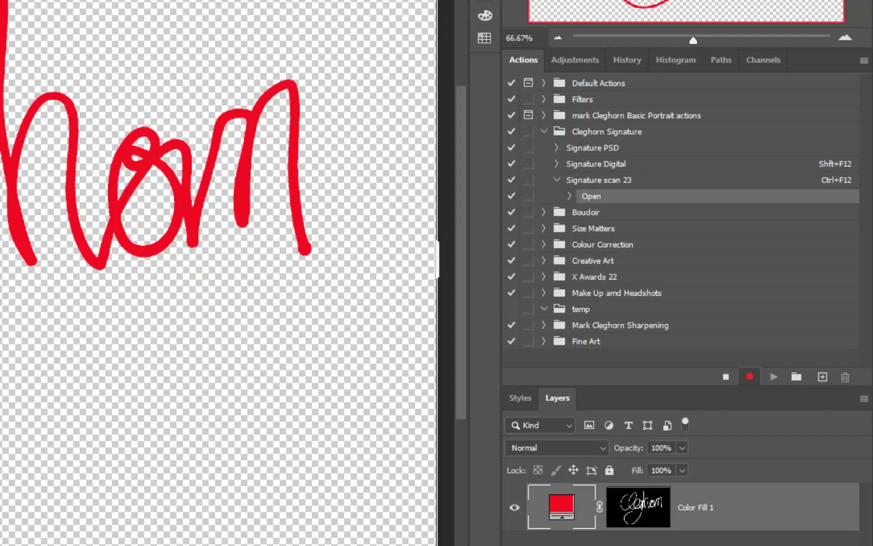
mouse_move(734, 368)
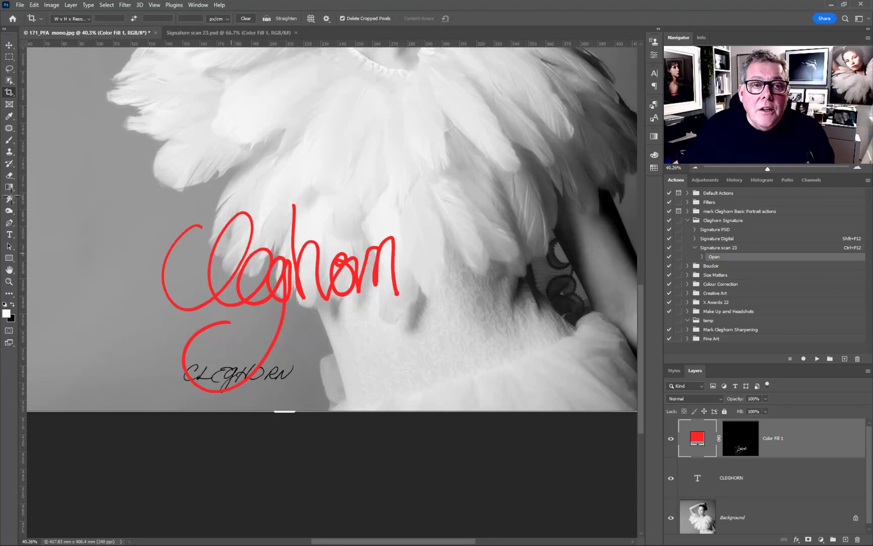
mouse_move(7, 50)
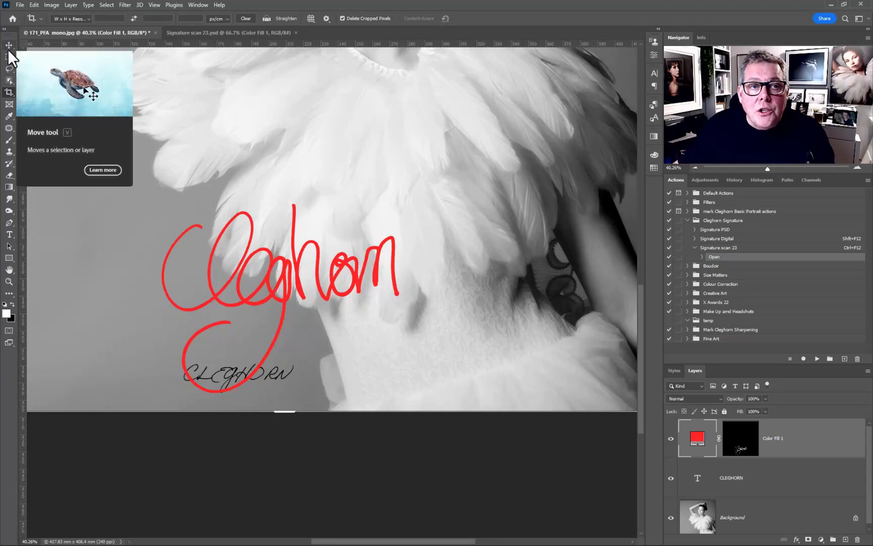